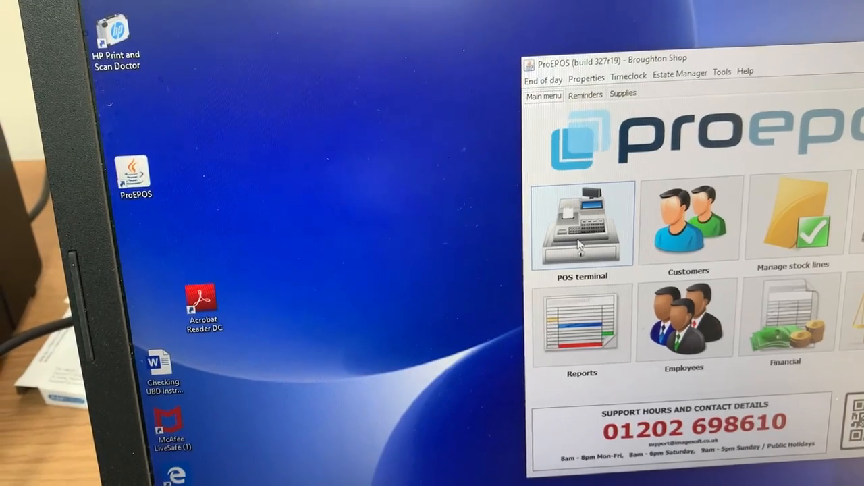
- Open the POS terminal and pass the Authorisation Check as ID 1 with the password
left_click(581, 223)
type("1")
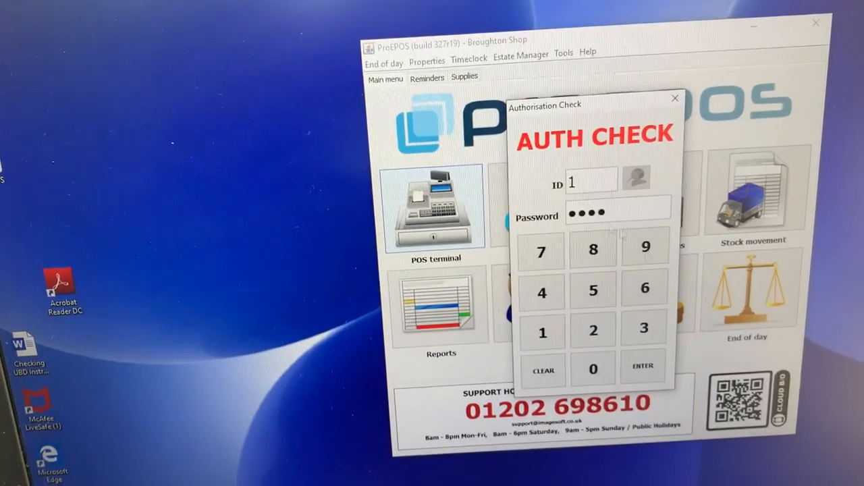
left_click(642, 367)
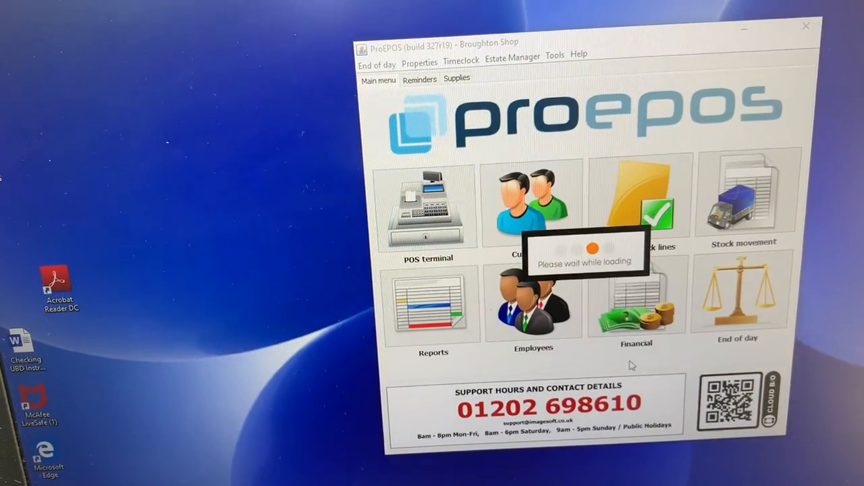